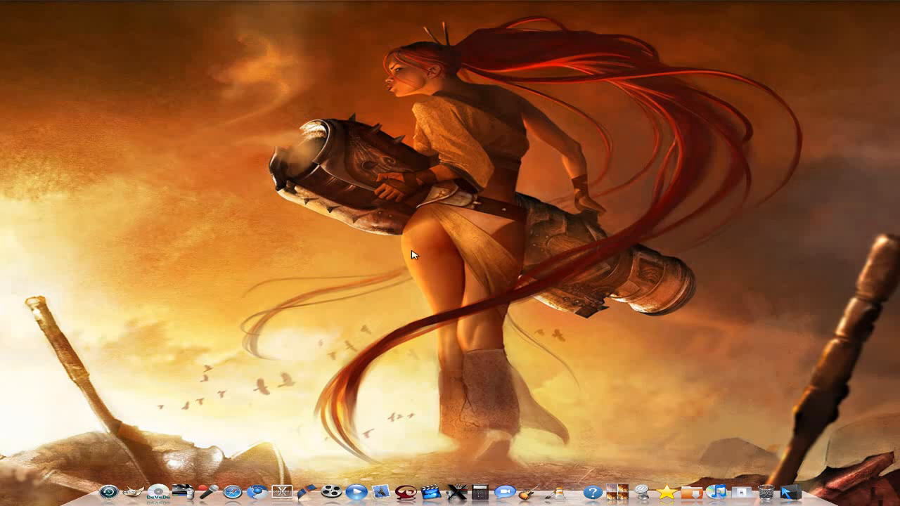
mouse_move(477, 229)
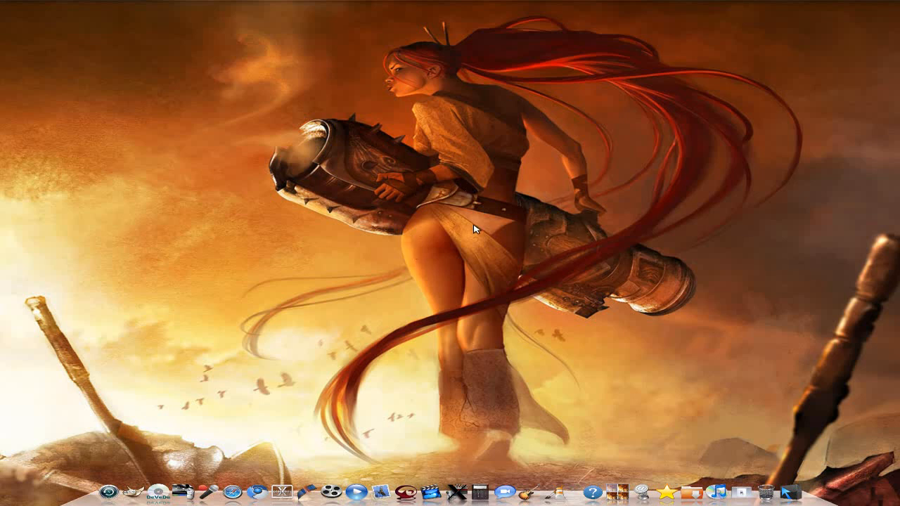
mouse_move(443, 222)
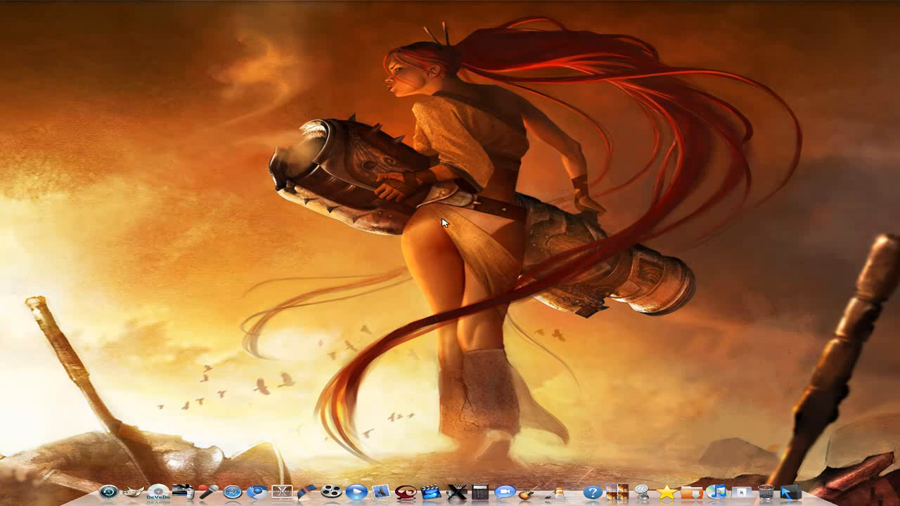
mouse_move(513, 251)
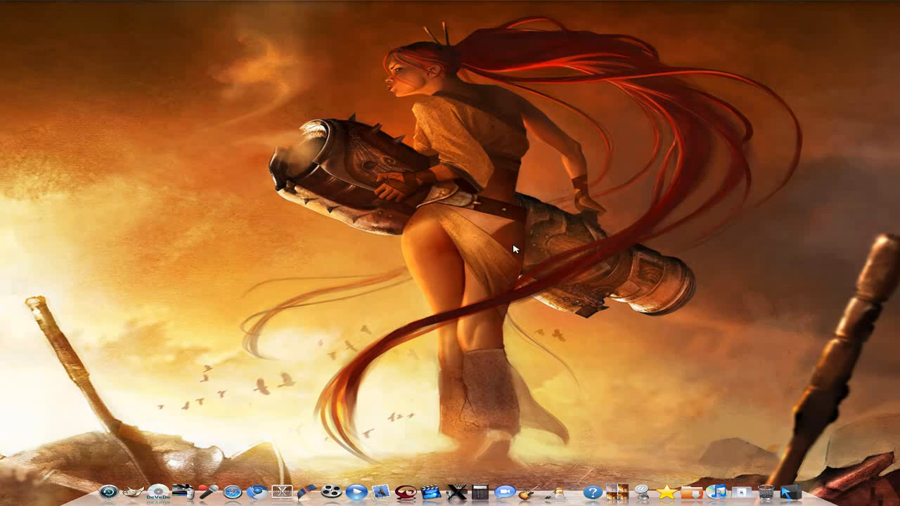
mouse_move(230, 358)
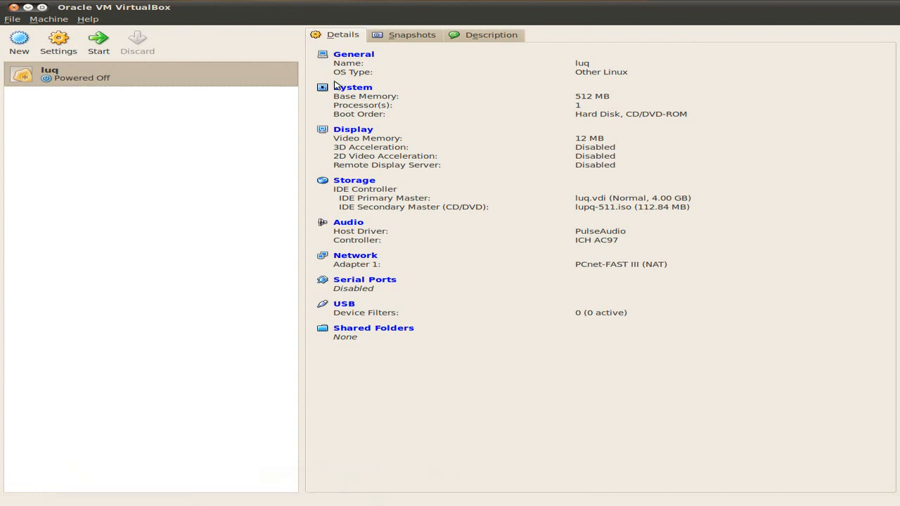
mouse_move(531, 108)
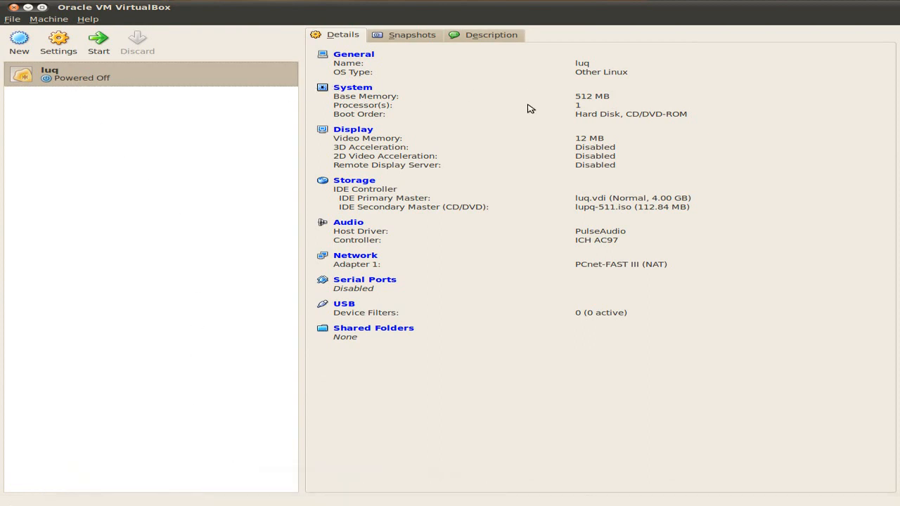
mouse_move(471, 248)
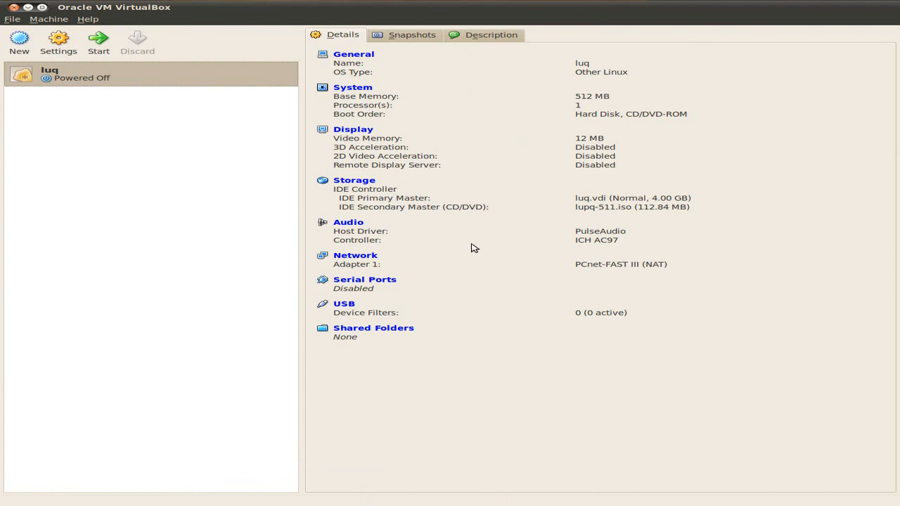
mouse_move(441, 197)
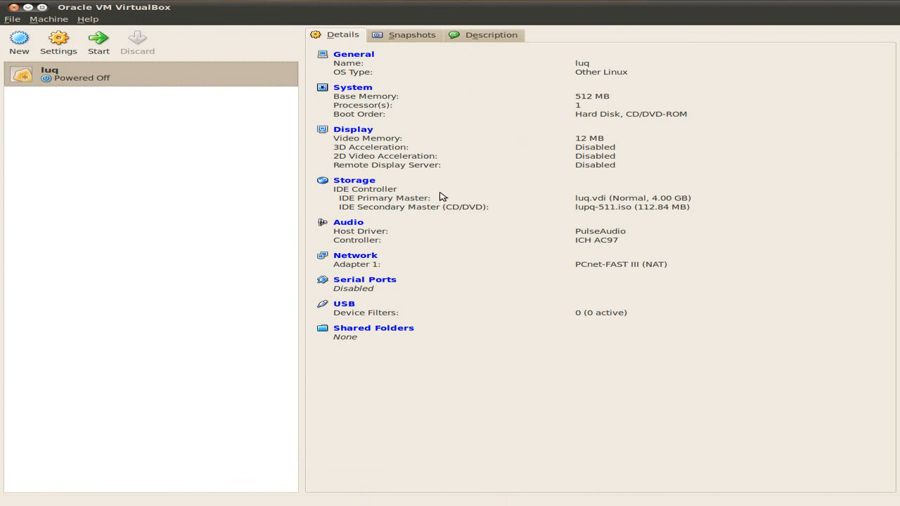
mouse_move(20, 42)
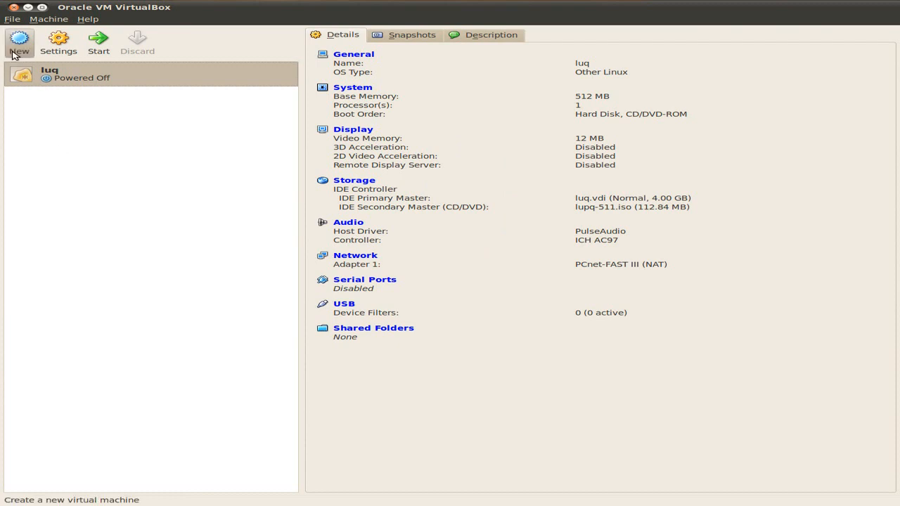
Begin a new VM named tinycore with Linux / Other Linux type and continue to memory.
left_click(20, 42)
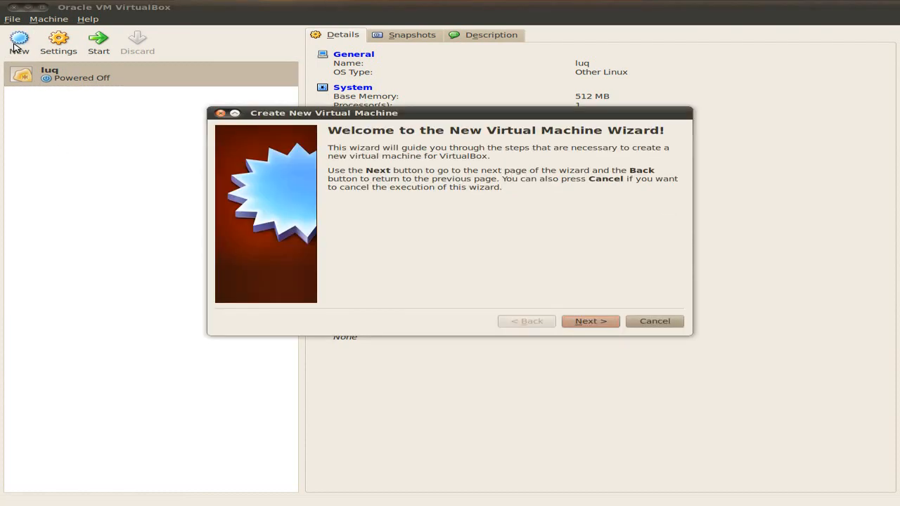
mouse_move(481, 192)
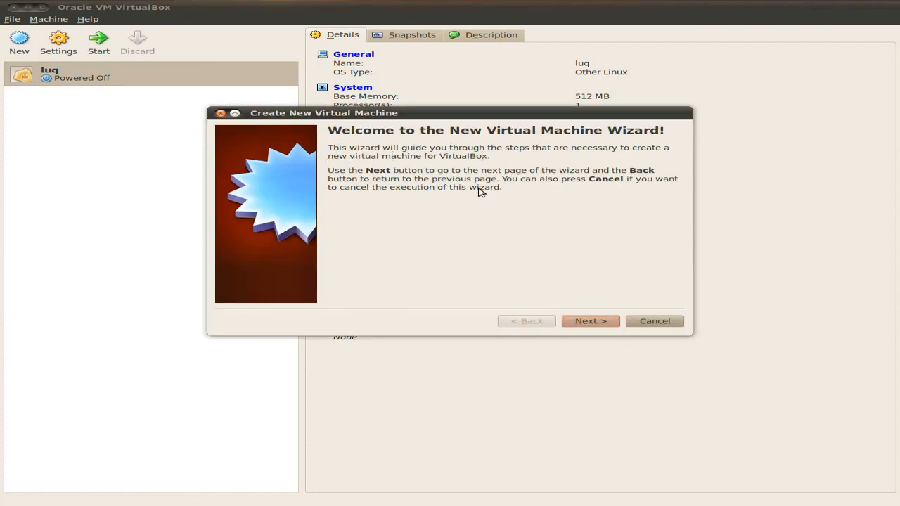
mouse_move(546, 202)
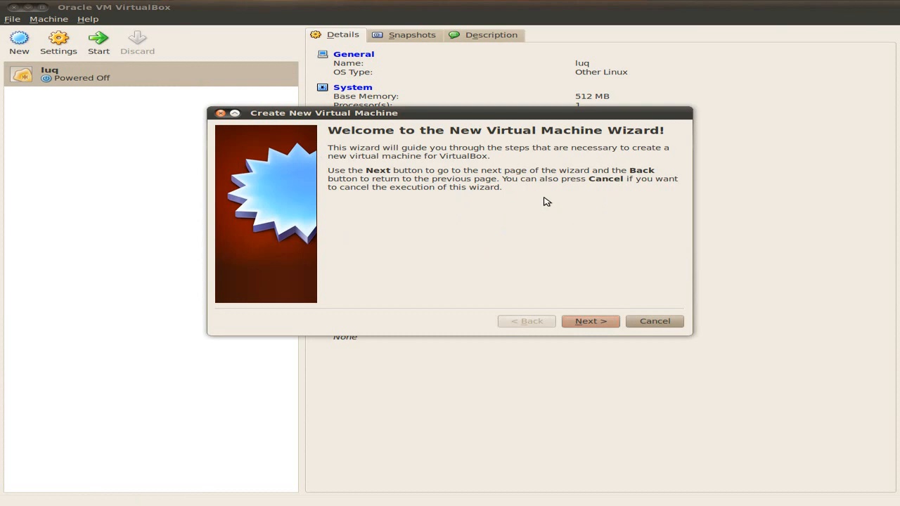
left_click(590, 320)
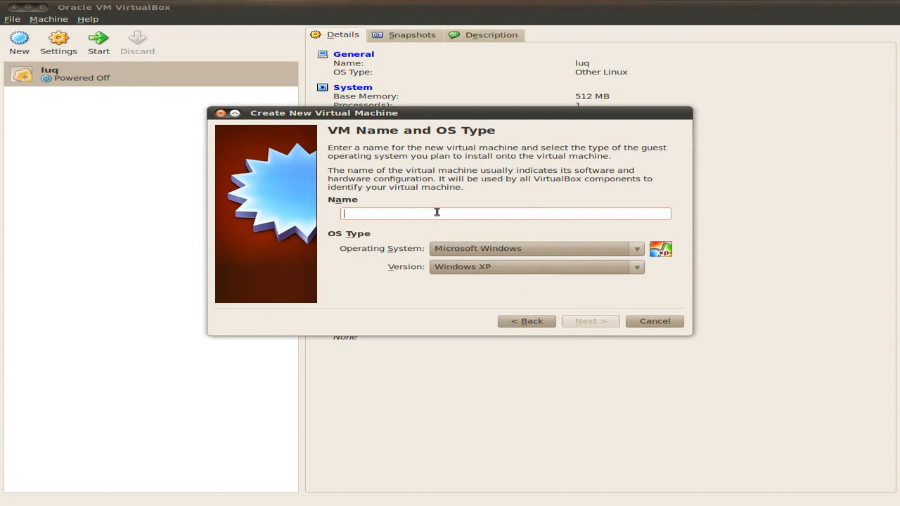
type("tinycore")
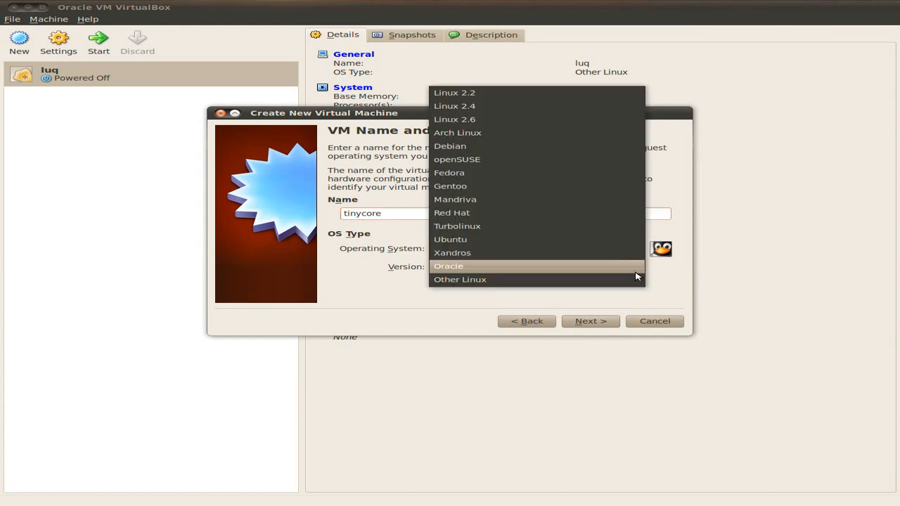
left_click(460, 279)
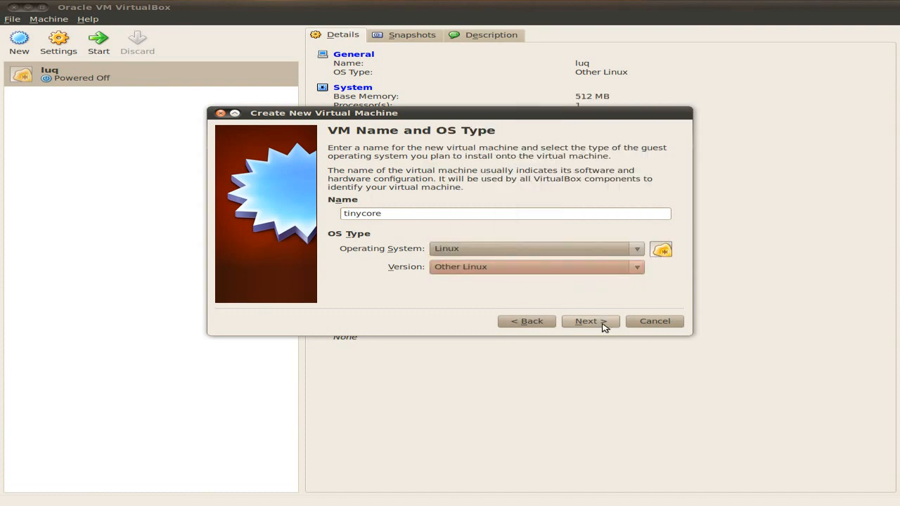
left_click(589, 321)
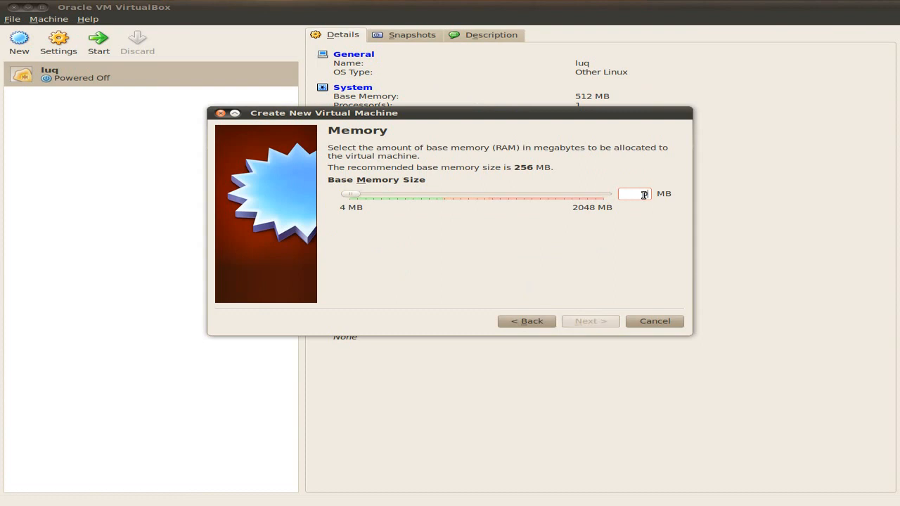
Set base memory to 512 MB and choose to create a new boot hard disk.
type("512")
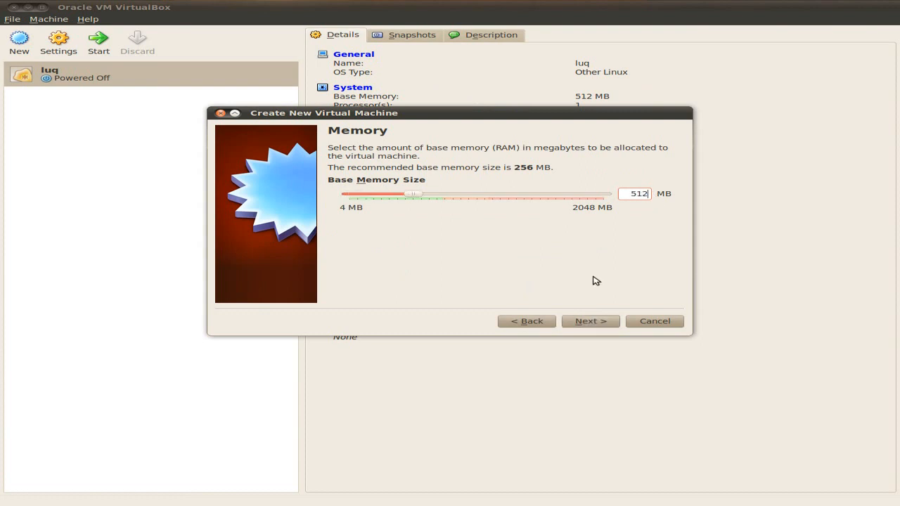
left_click(590, 320)
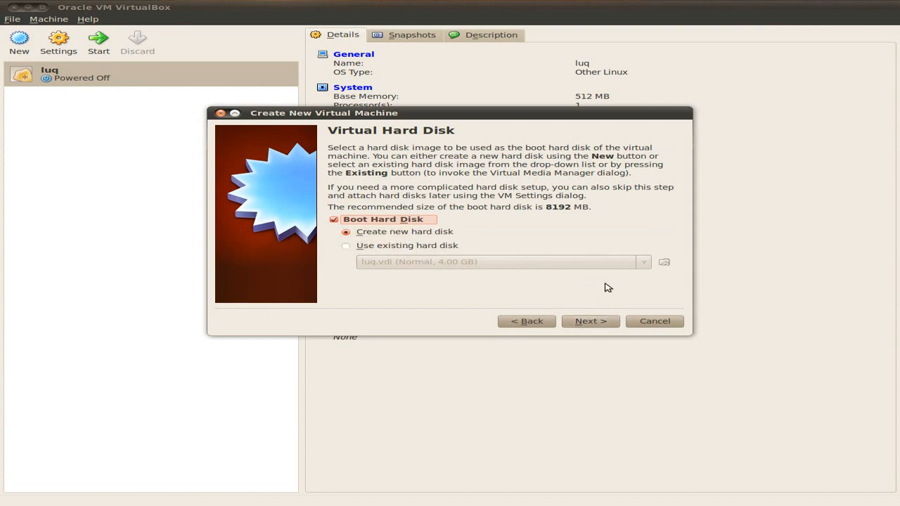
left_click(590, 320)
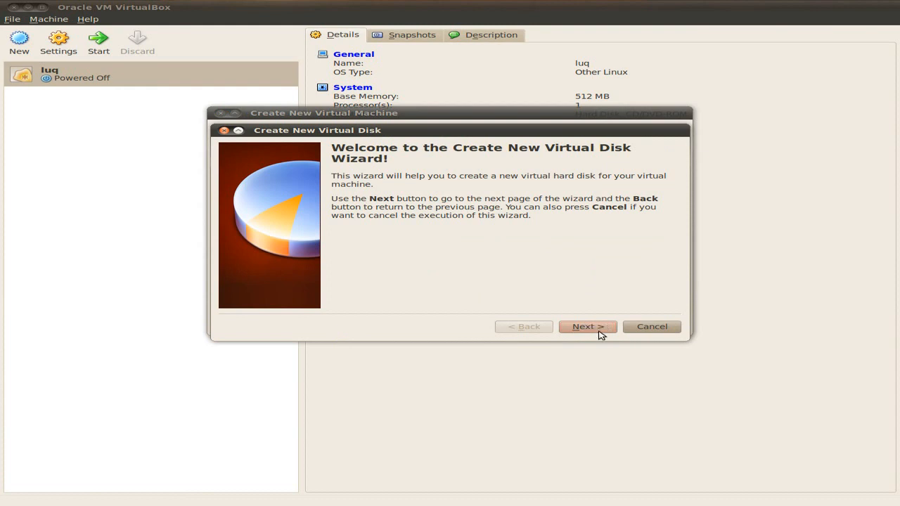
Create a 3.00 GB dynamically expanding virtual disk for tinycore.
left_click(587, 326)
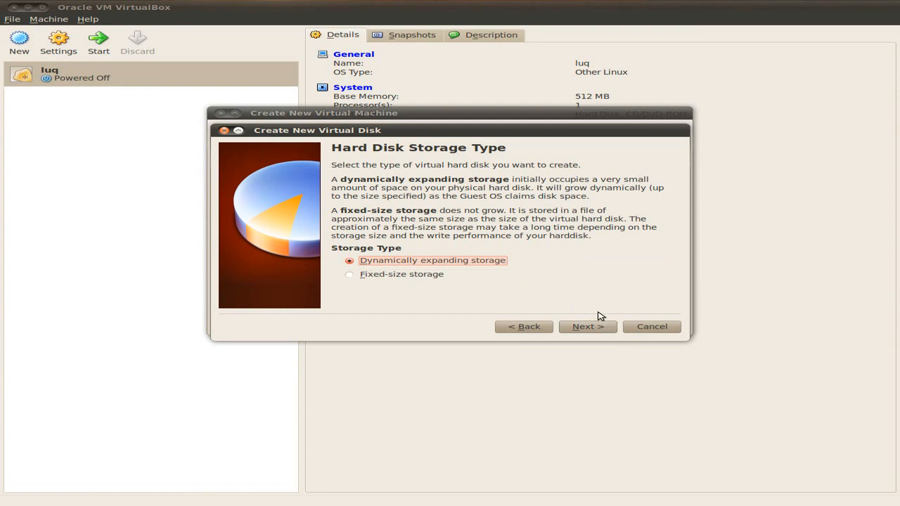
left_click(587, 326)
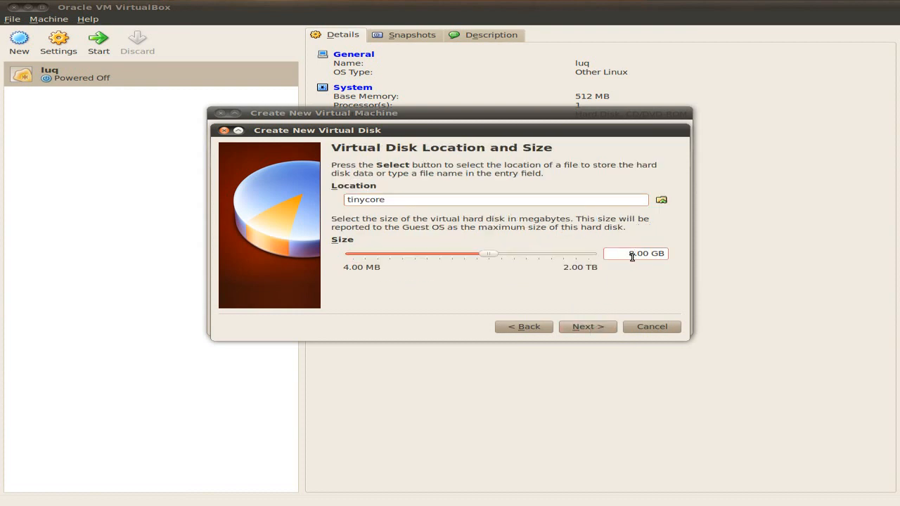
left_click_drag(489, 252, 354, 253)
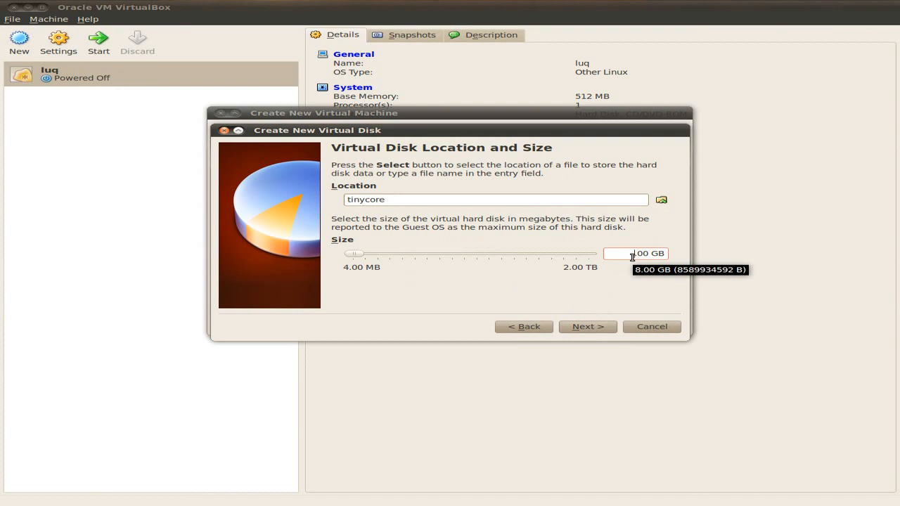
left_click_drag(354, 253, 469, 253)
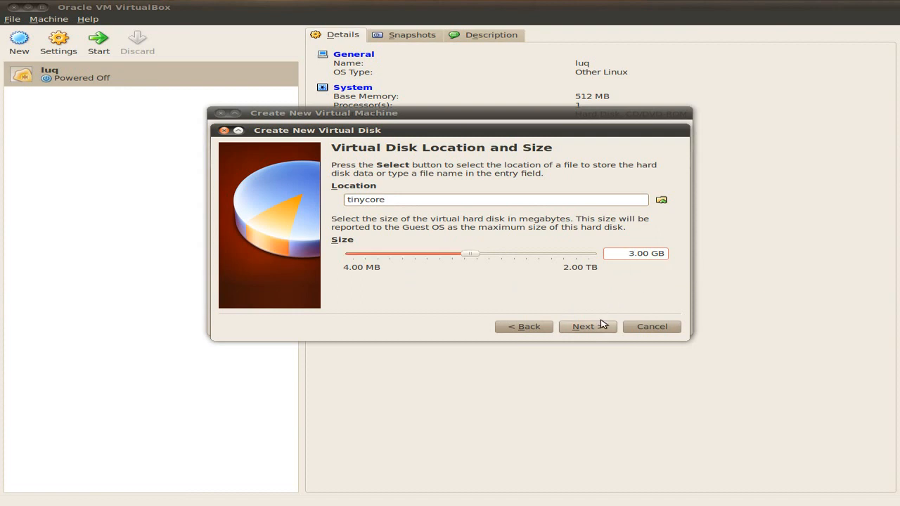
left_click(587, 326)
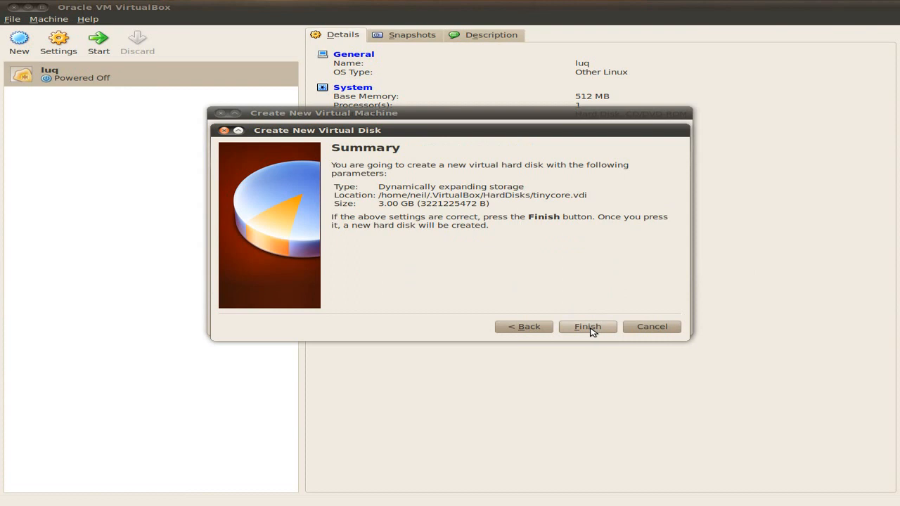
left_click(588, 326)
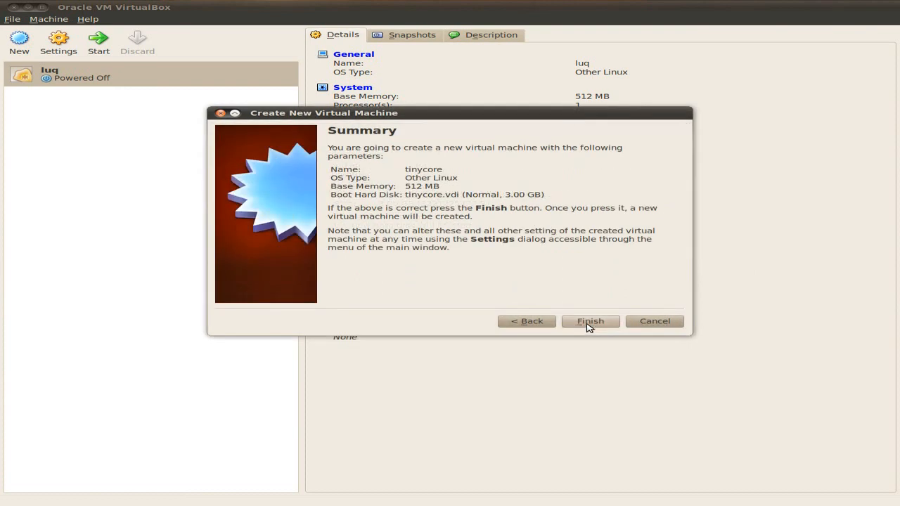
Finish creating the tinycore VM and go to its settings.
left_click(590, 320)
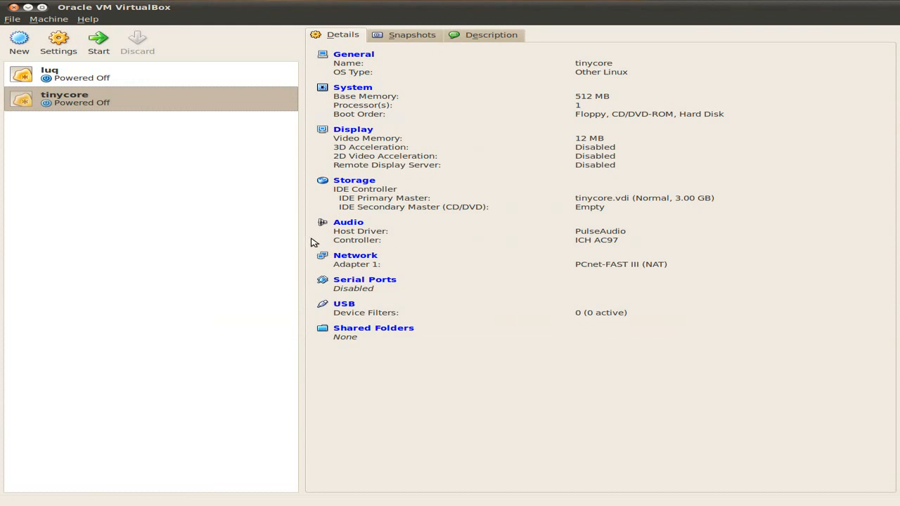
mouse_move(361, 59)
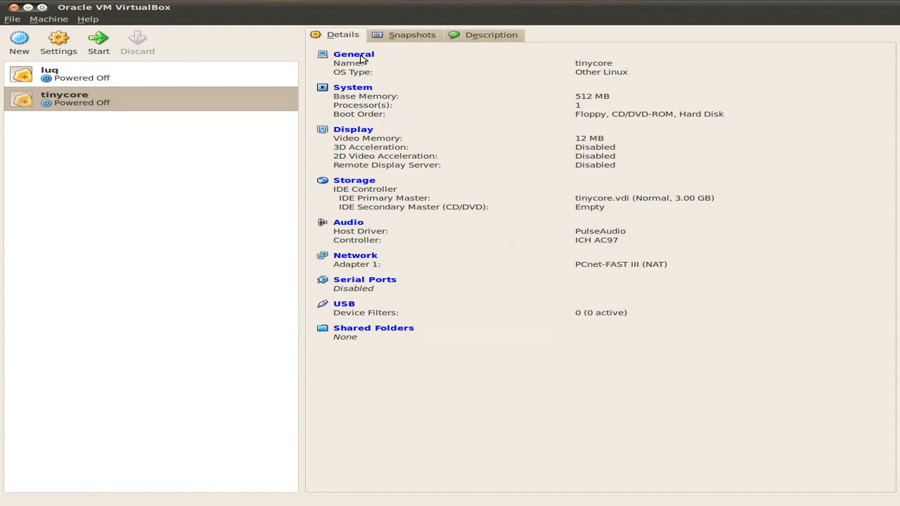
left_click(57, 42)
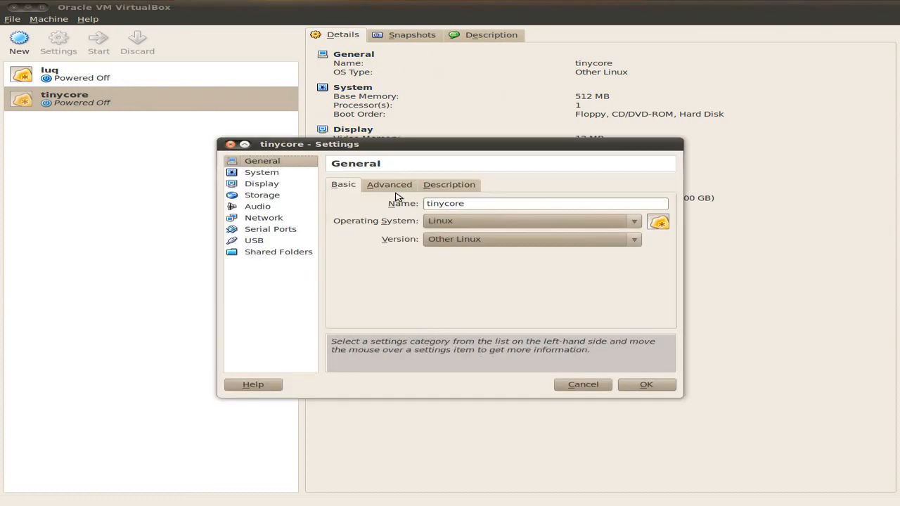
Disable the mini toolbar in fullscreen/seamless under General > Advanced, then move to System.
left_click(389, 184)
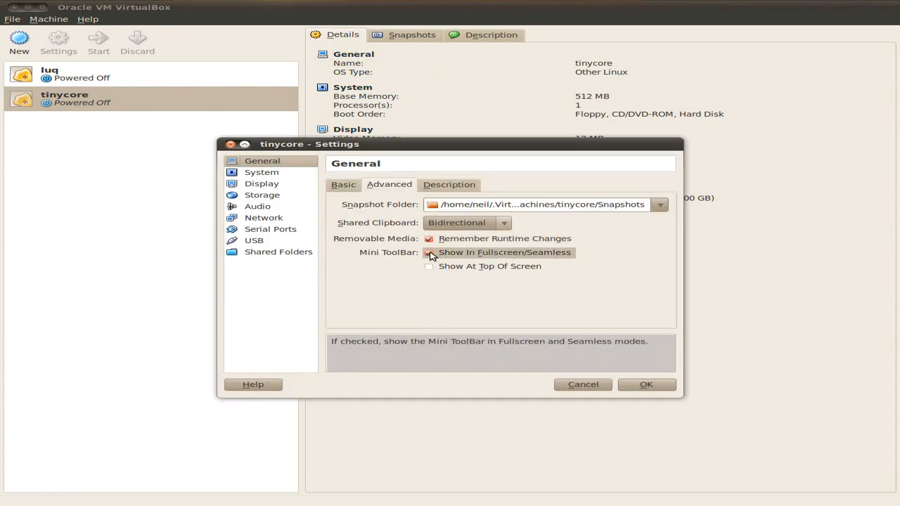
left_click(430, 253)
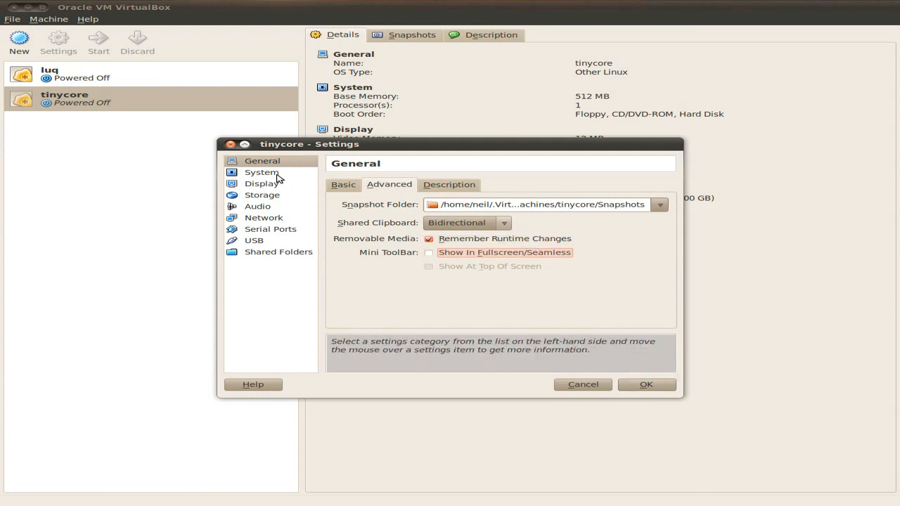
left_click(262, 171)
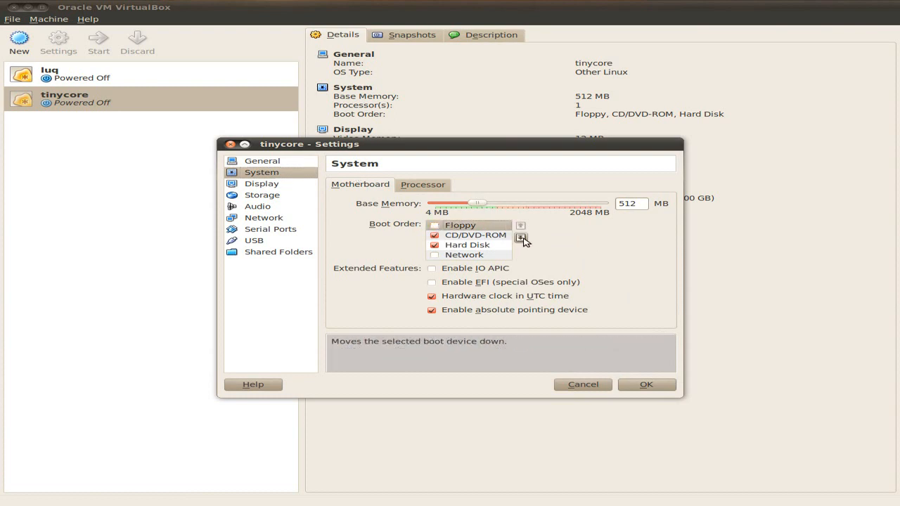
Set boot order to CD/DVD-ROM then Hard Disk, turn off absolute pointing, and save.
left_click(520, 235)
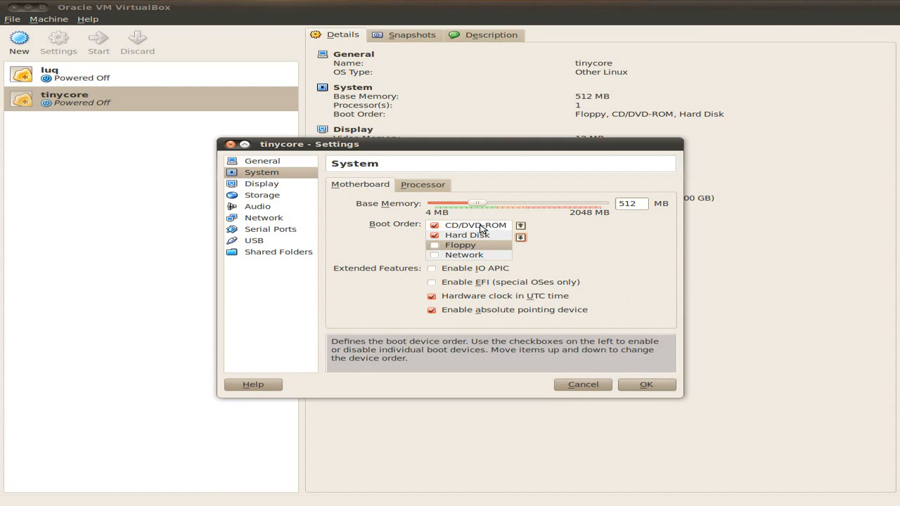
mouse_move(416, 313)
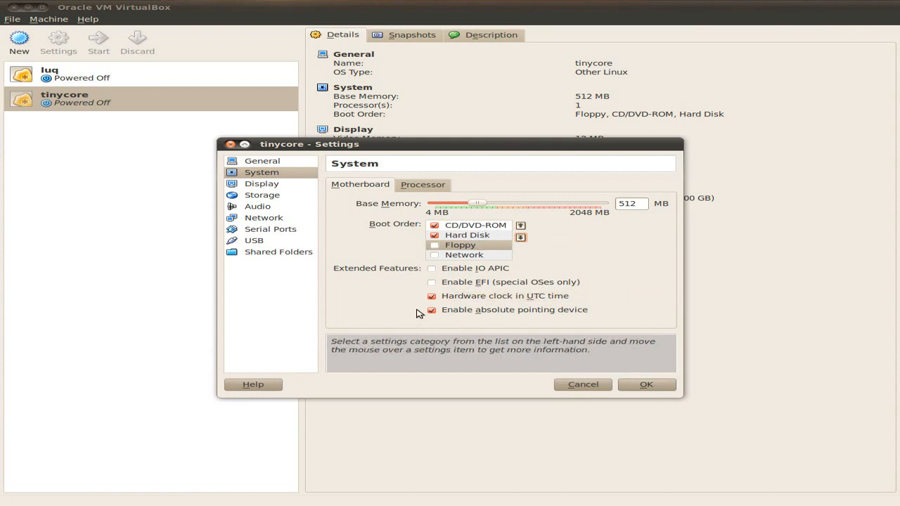
left_click(433, 295)
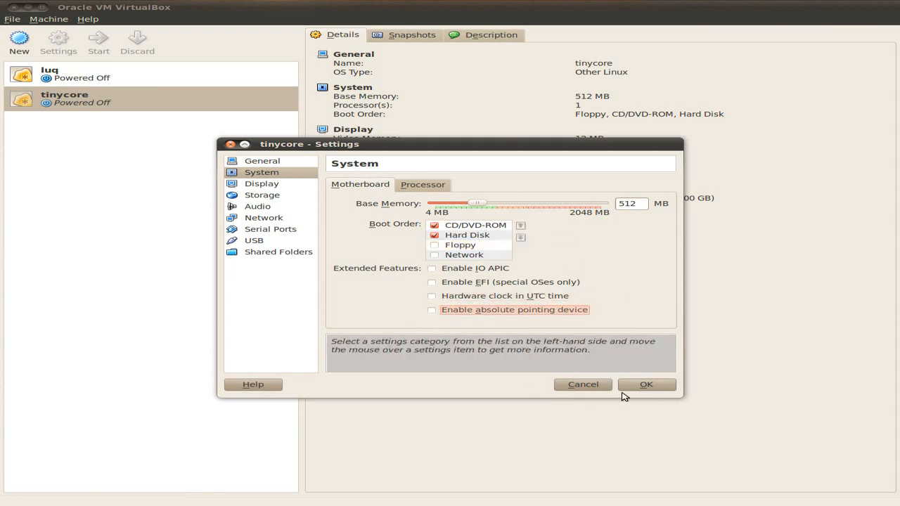
left_click(645, 386)
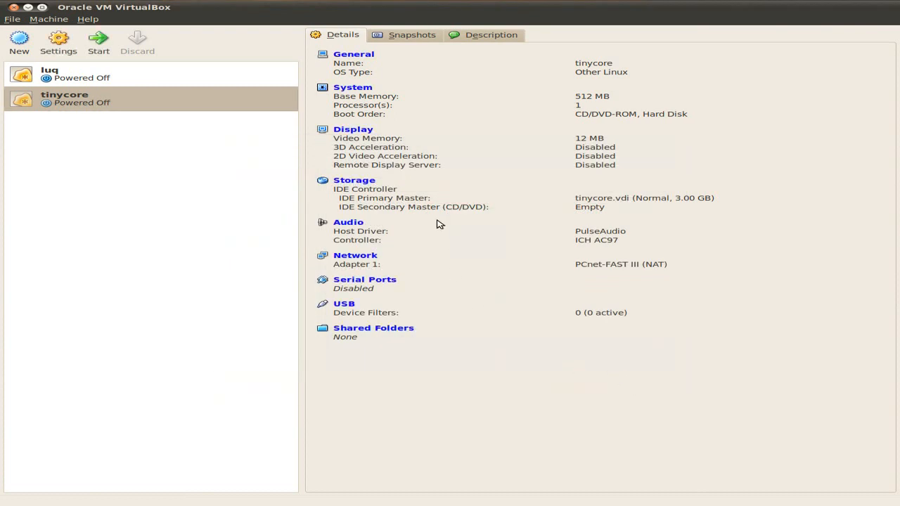
mouse_move(360, 180)
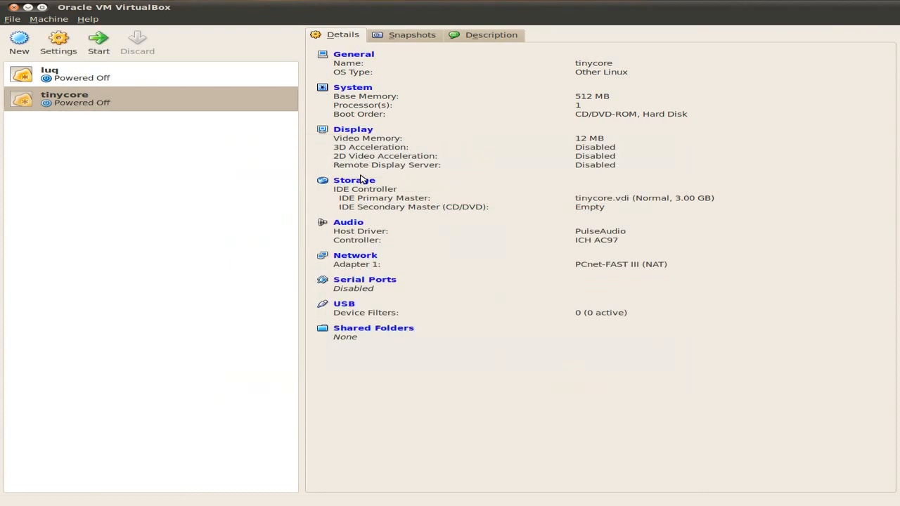
left_click(354, 179)
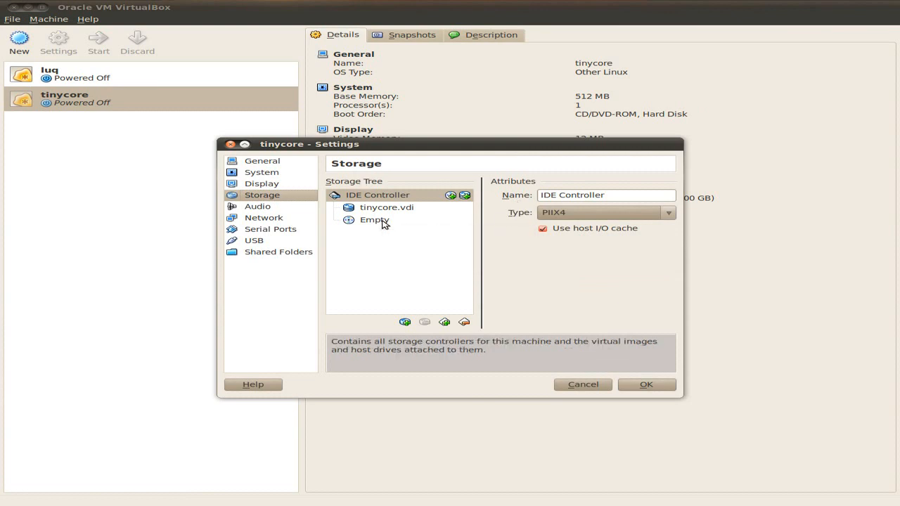
Attach tinycore_3.2rc1.iso from Downloads to the empty CD/DVD drive via Virtual Media Manager.
left_click(374, 220)
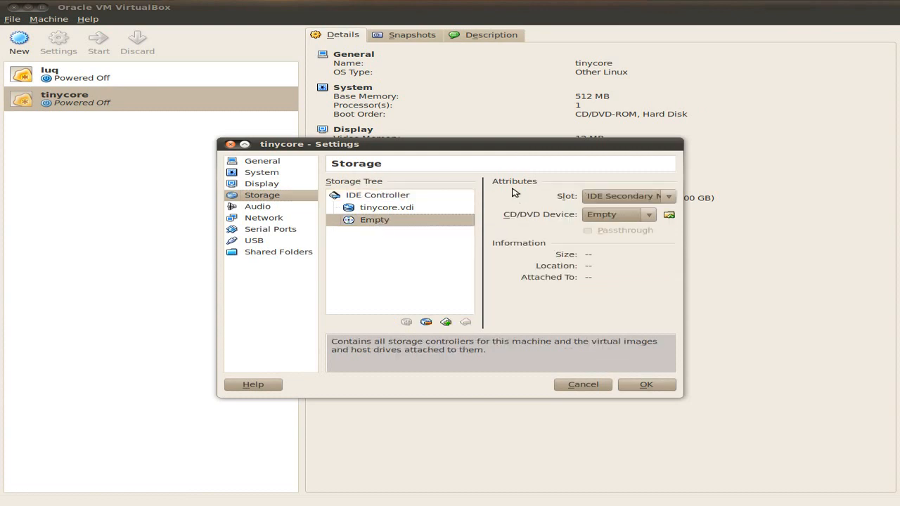
mouse_move(669, 214)
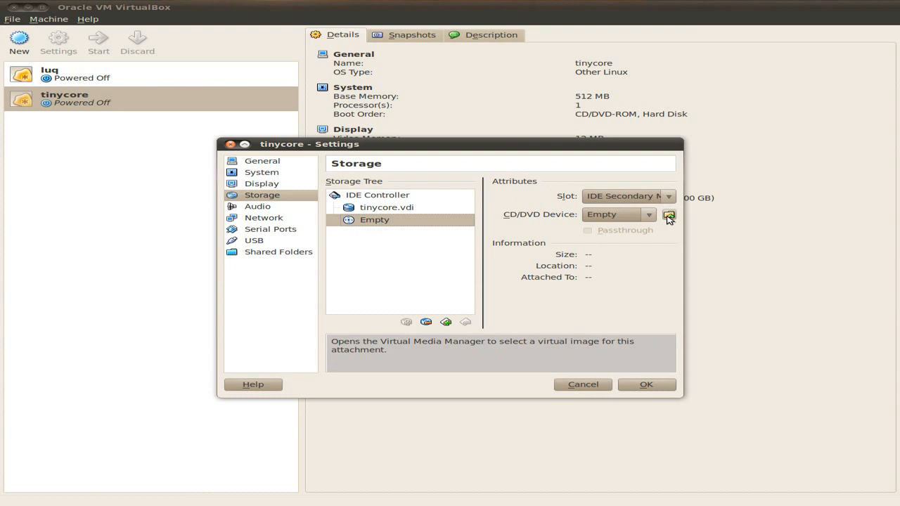
mouse_move(669, 215)
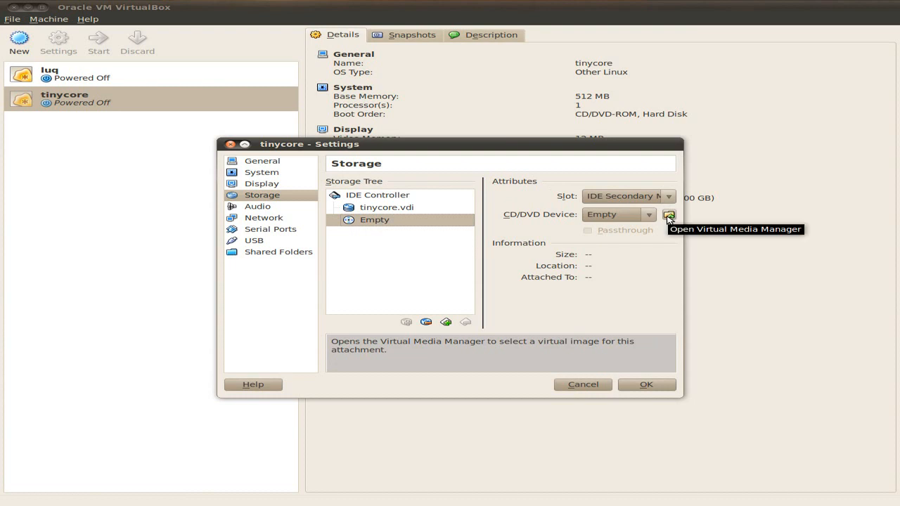
left_click(670, 214)
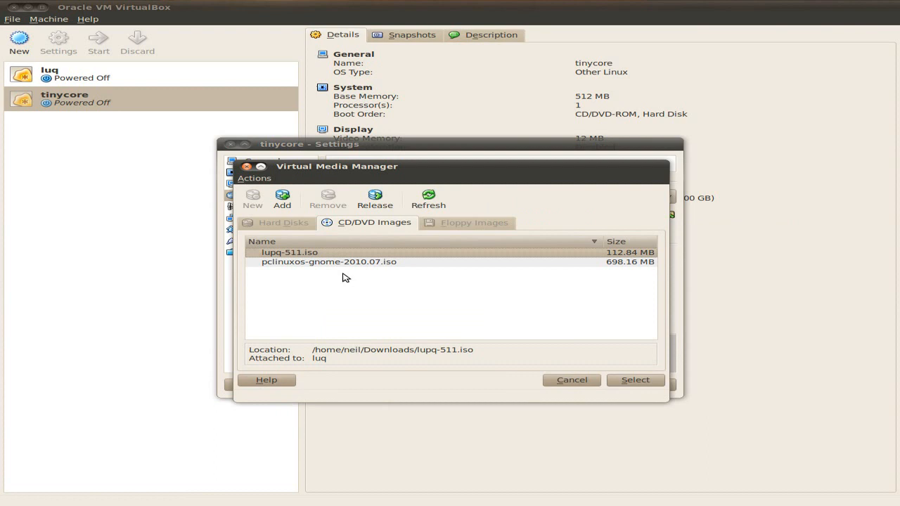
left_click(282, 199)
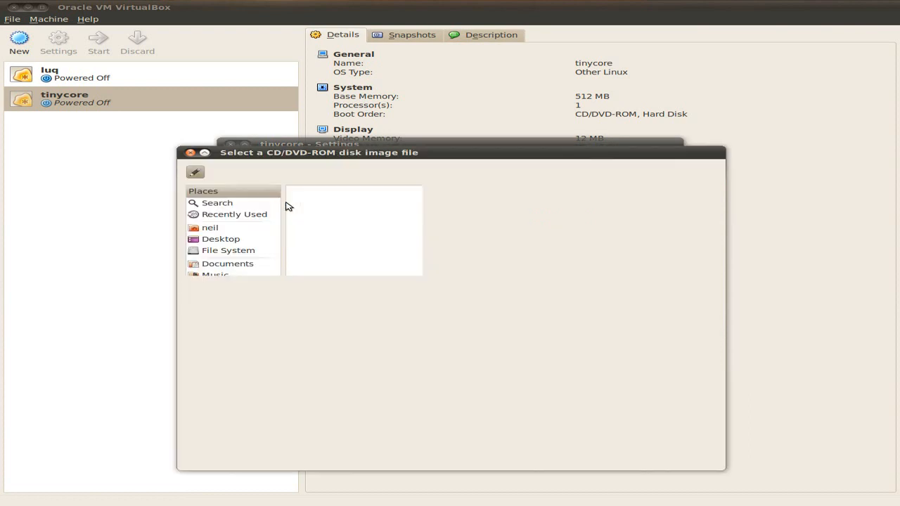
left_click(227, 309)
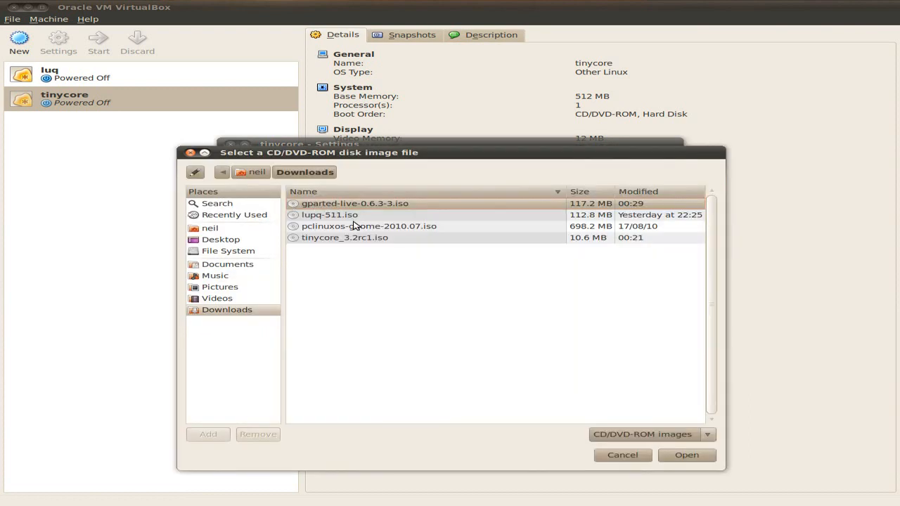
left_click(344, 236)
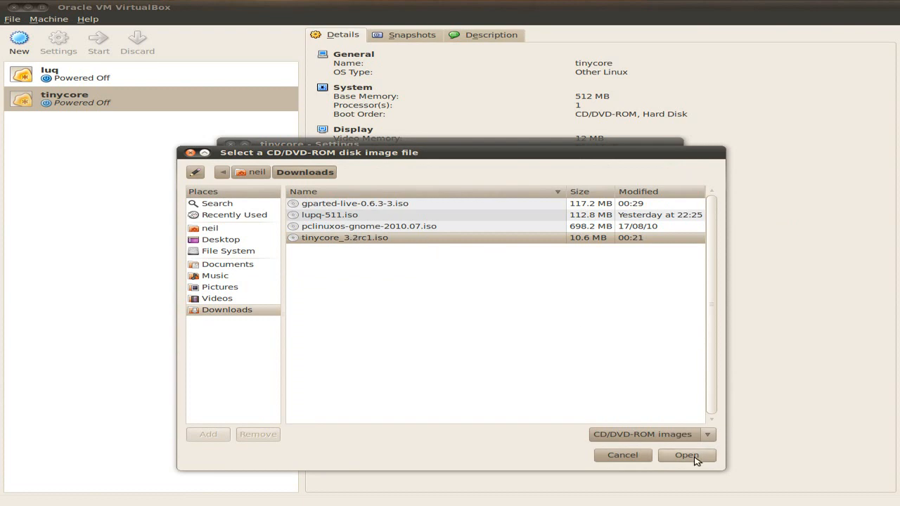
left_click(686, 456)
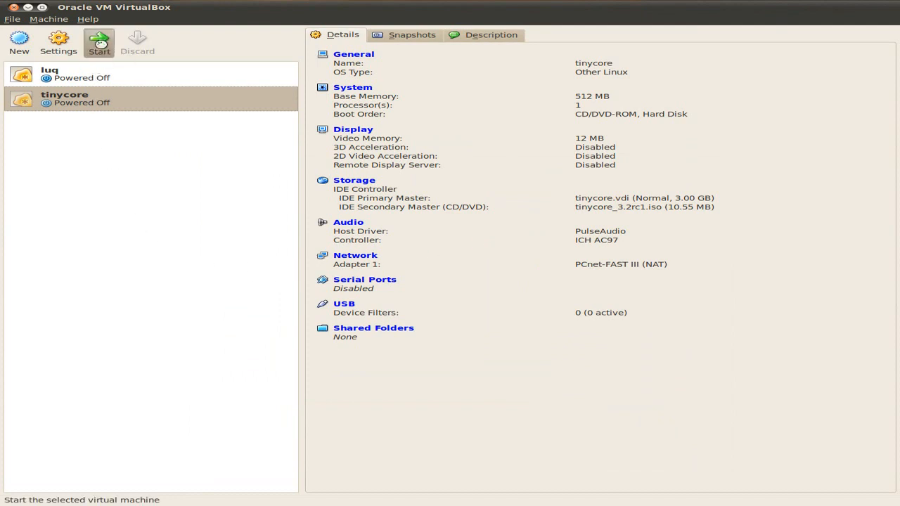
Start the tinycore VM and let it boot to the Tiny Core desktop.
left_click(98, 42)
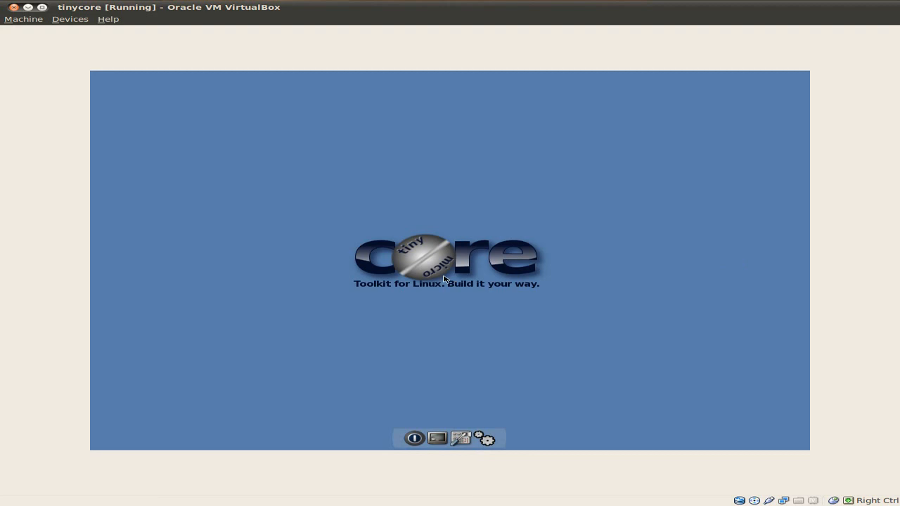
mouse_move(359, 245)
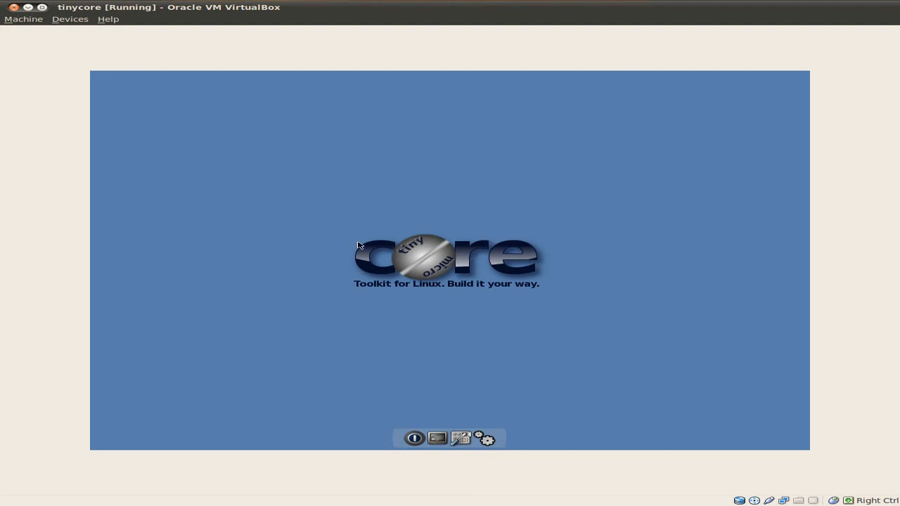
mouse_move(266, 264)
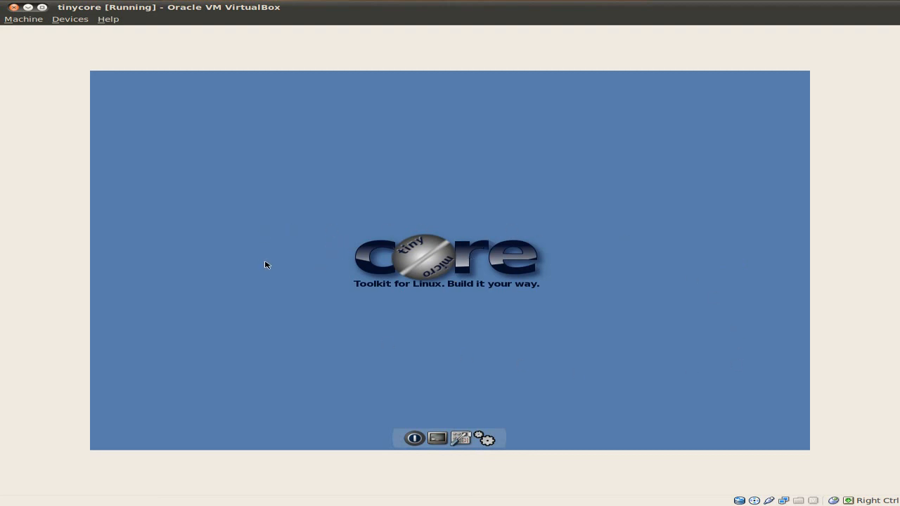
mouse_move(371, 298)
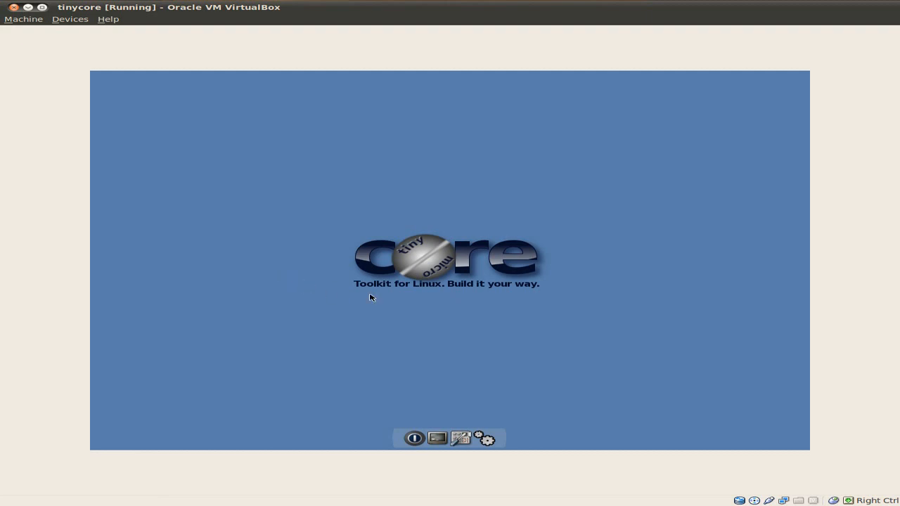
mouse_move(479, 289)
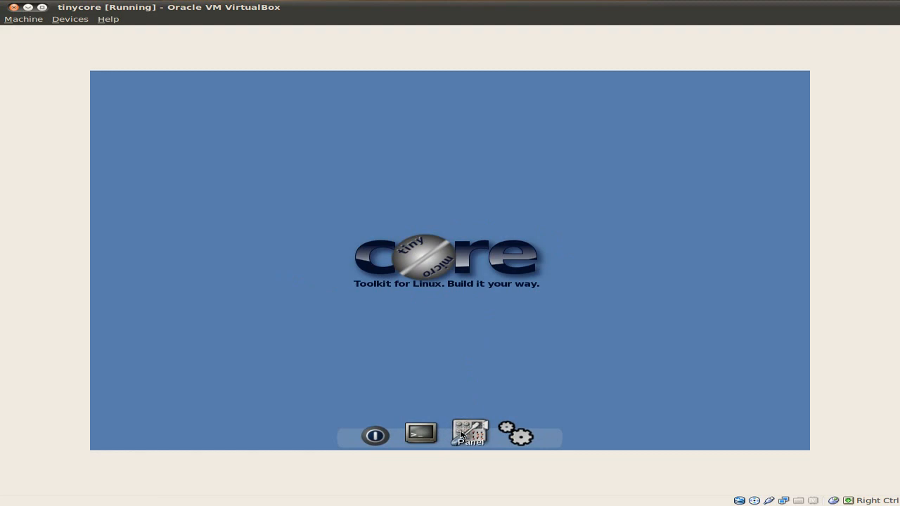
left_click(469, 429)
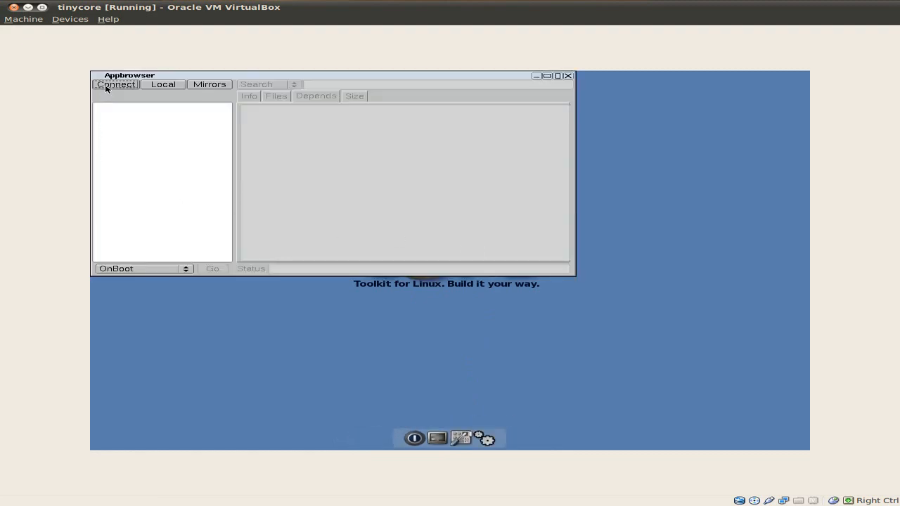
left_click(115, 85)
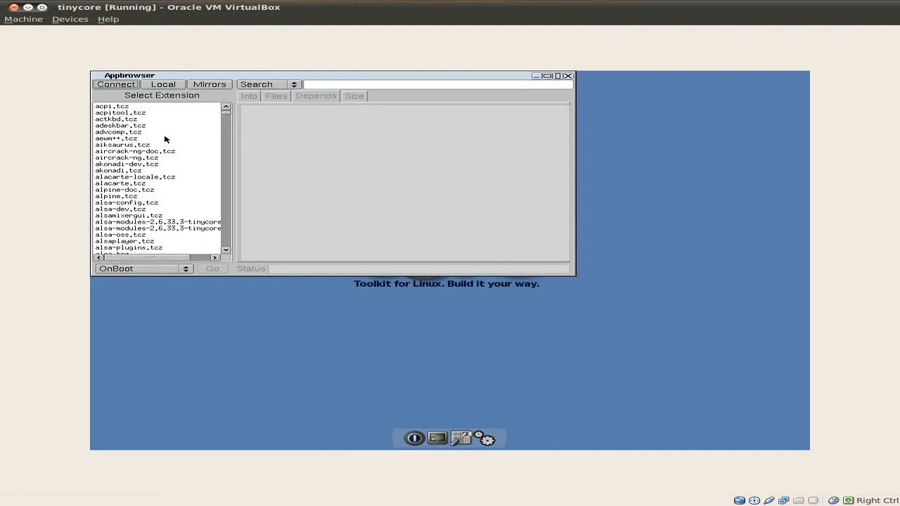
scroll("down", 3)
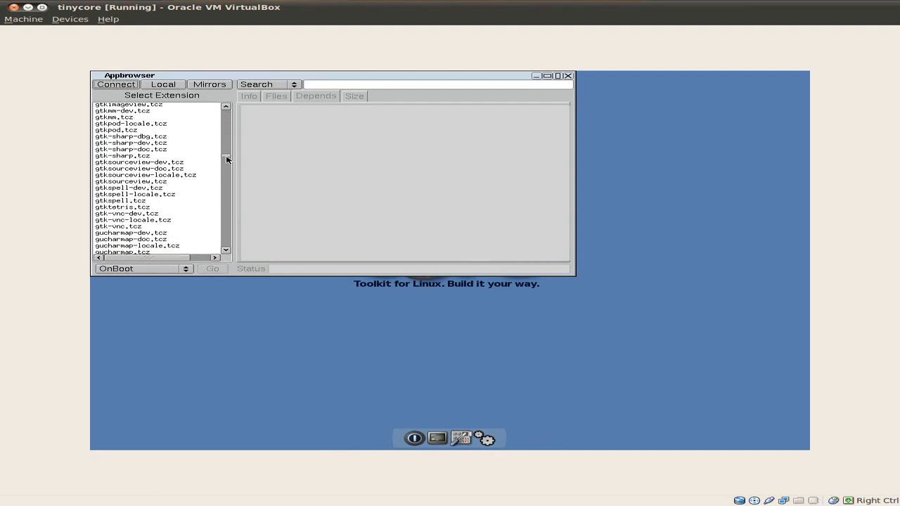
scroll("down", 3)
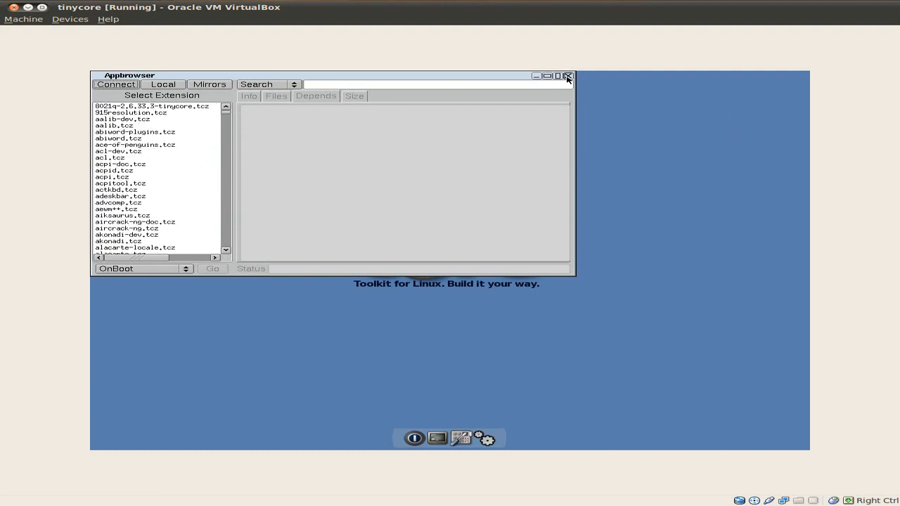
left_click(568, 76)
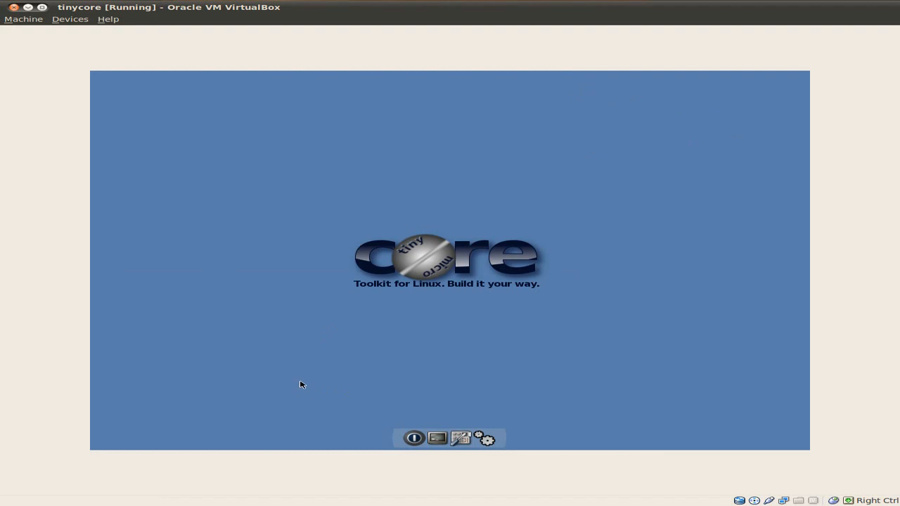
mouse_move(410, 373)
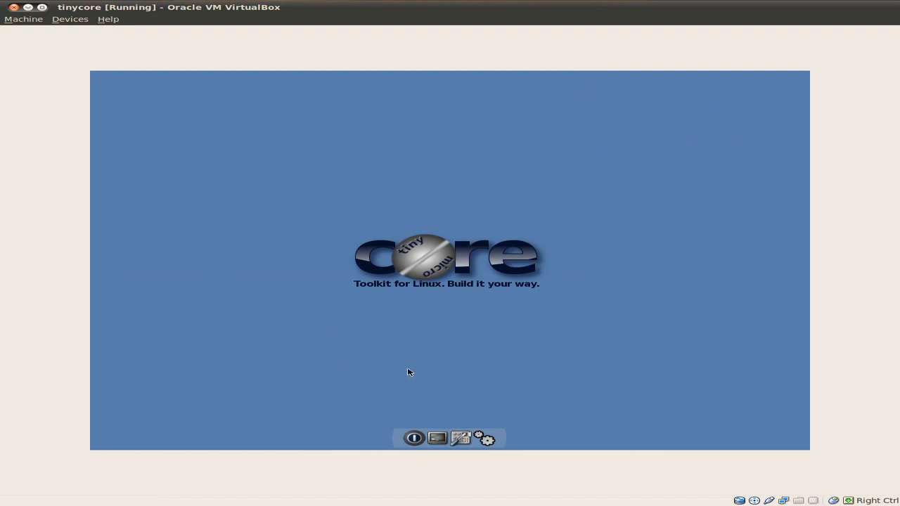
mouse_move(325, 262)
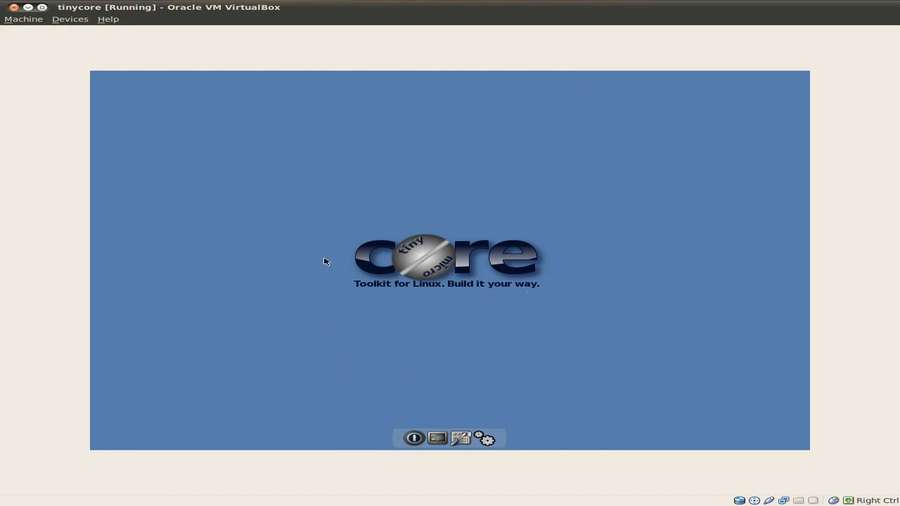
mouse_move(379, 223)
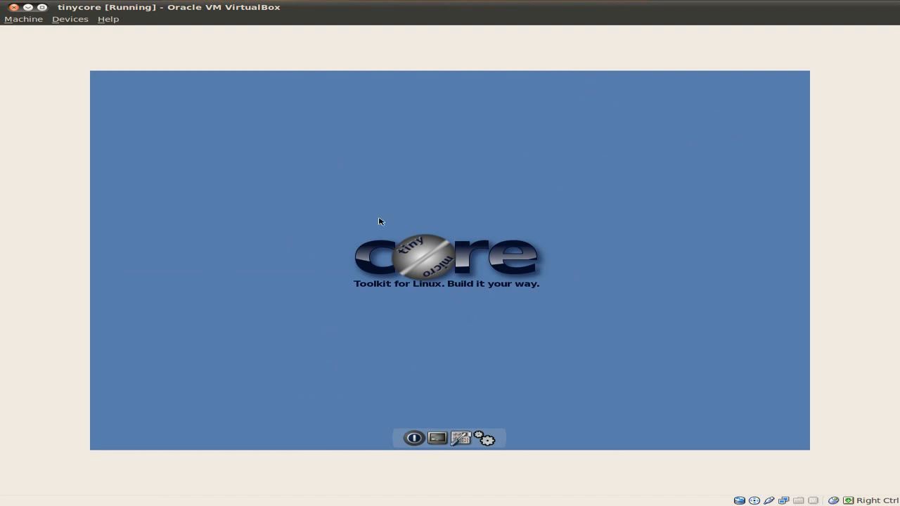
mouse_move(529, 220)
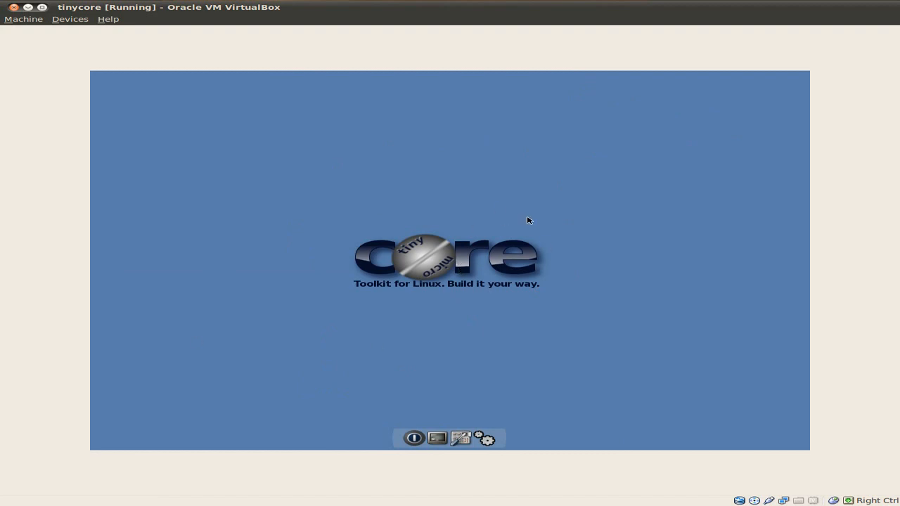
mouse_move(448, 287)
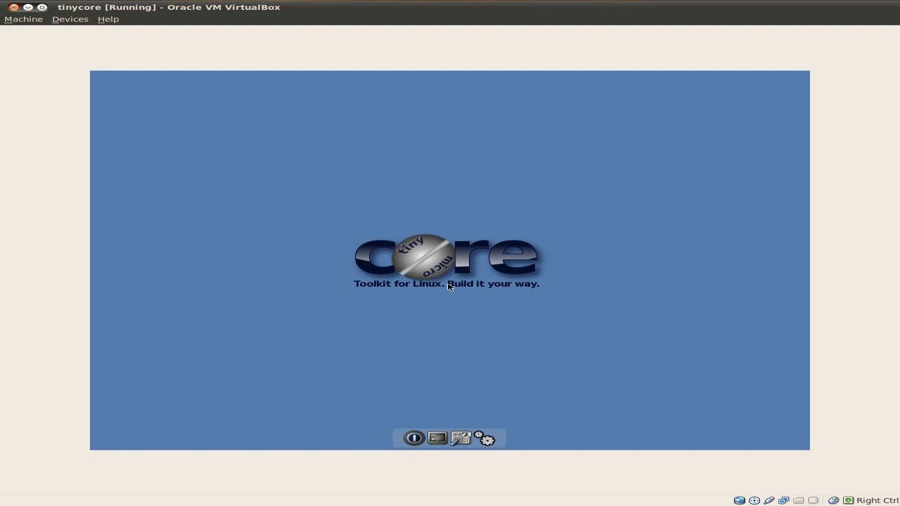
mouse_move(421, 401)
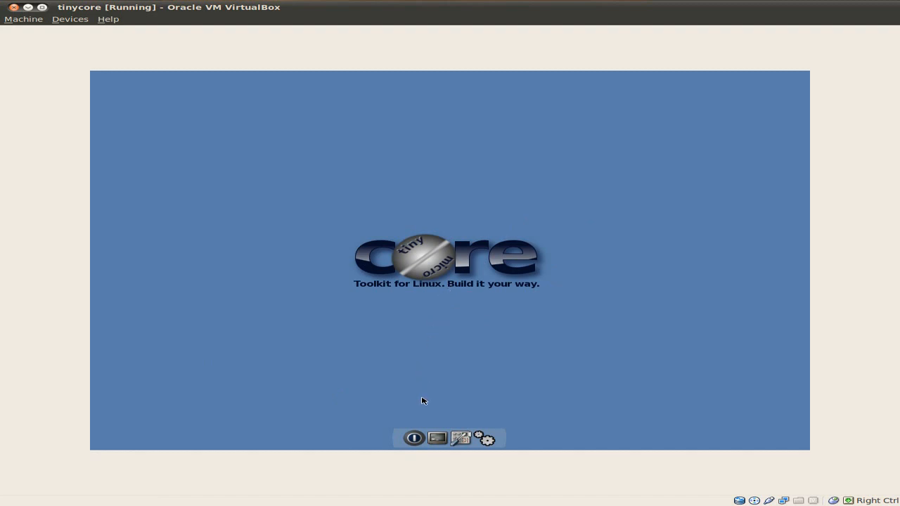
mouse_move(419, 431)
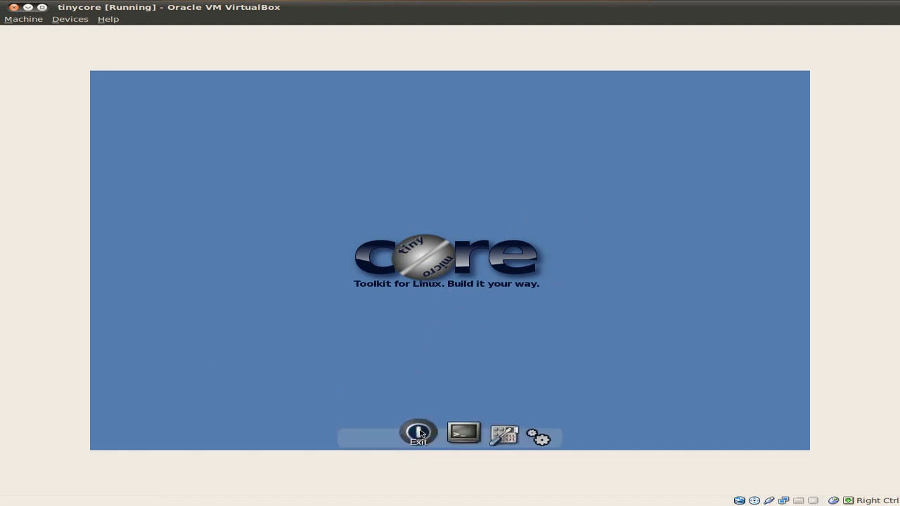
Bring up the Tiny Core exit dialog with Shutdown selected.
left_click(419, 433)
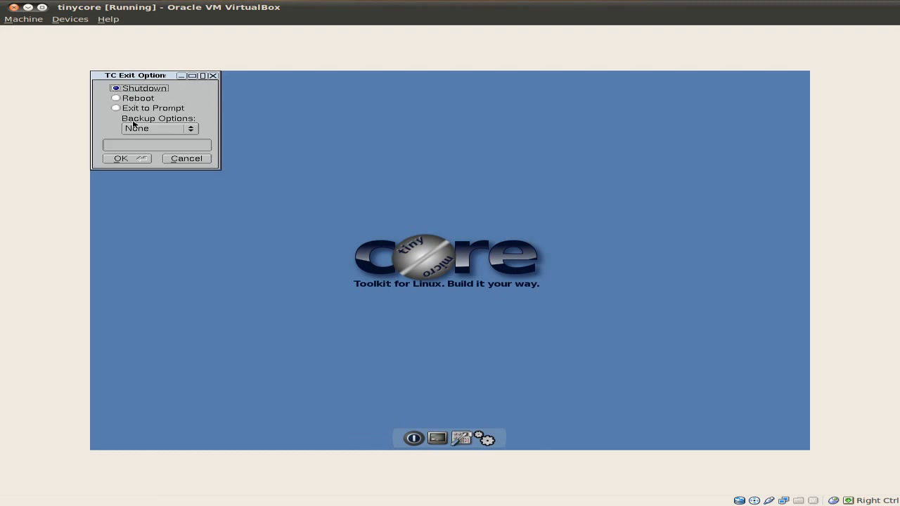
mouse_move(154, 128)
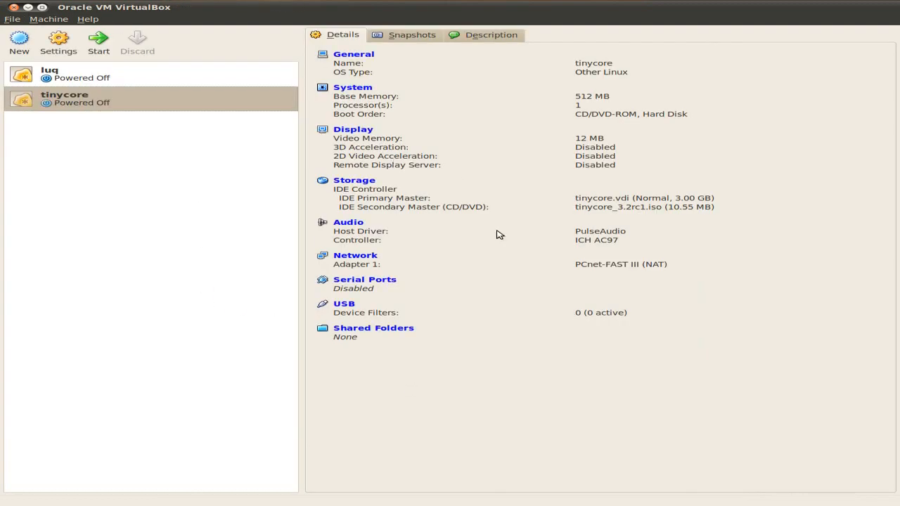
mouse_move(504, 234)
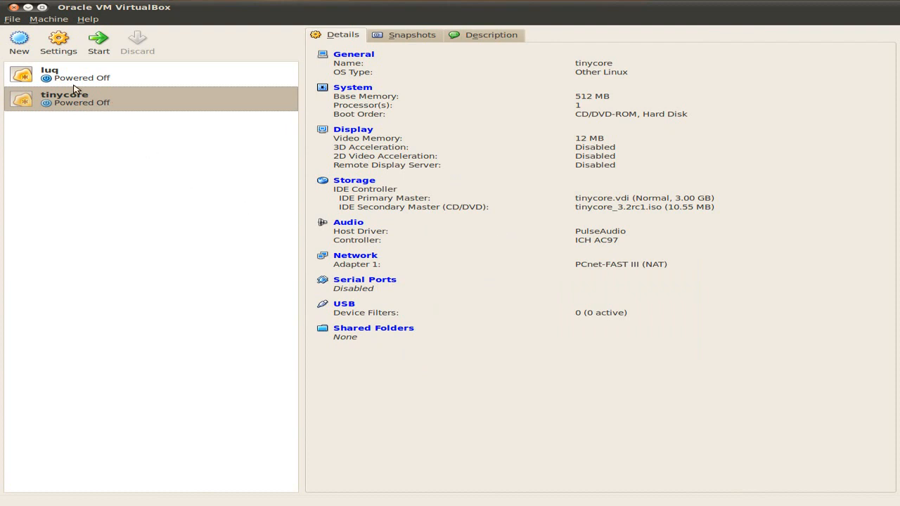
mouse_move(331, 174)
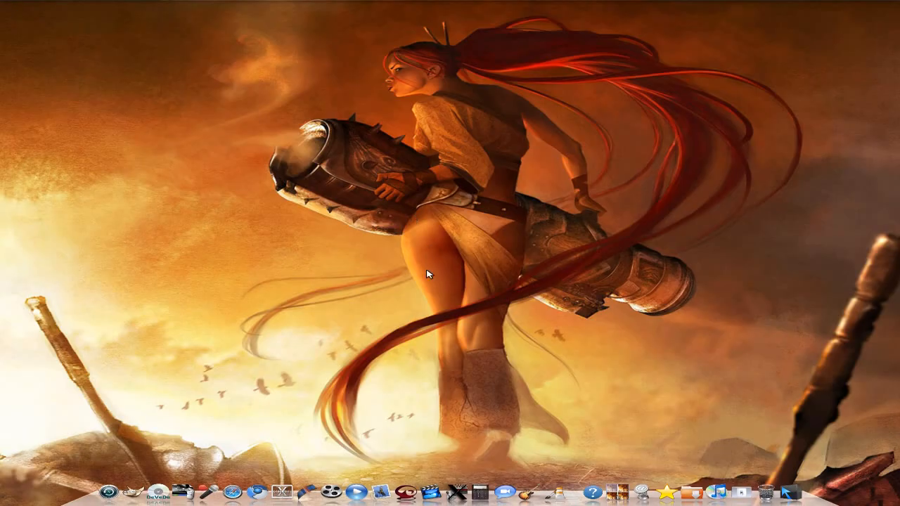
mouse_move(467, 226)
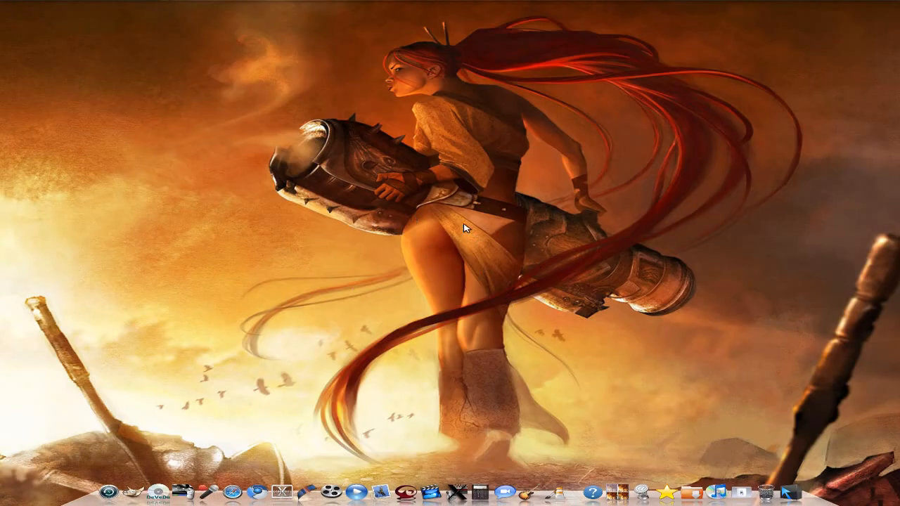
mouse_move(467, 236)
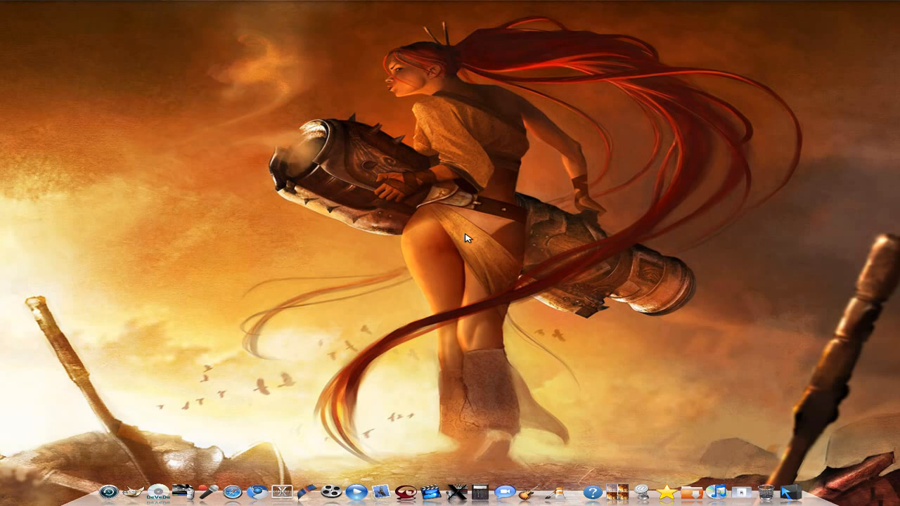